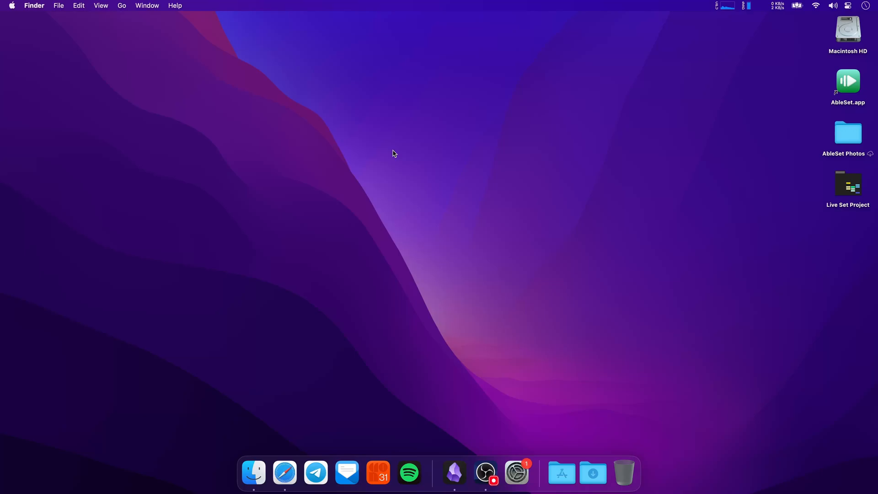
mouse_move(541, 155)
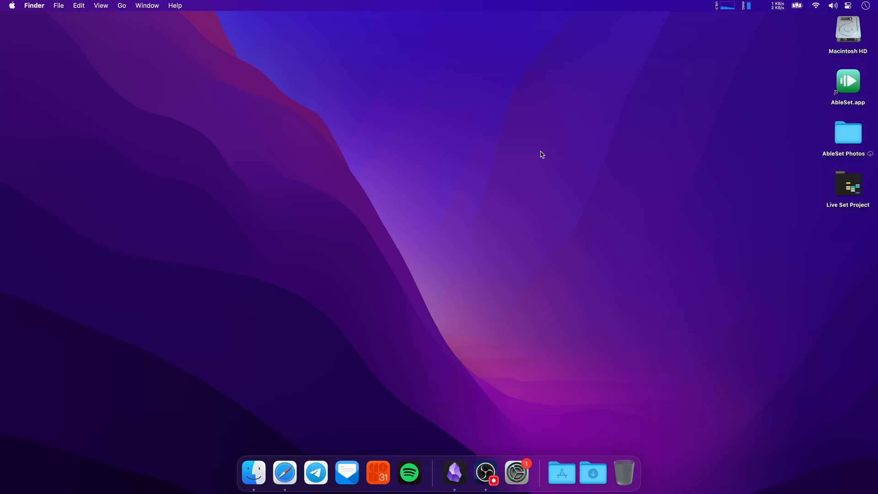
mouse_move(848, 82)
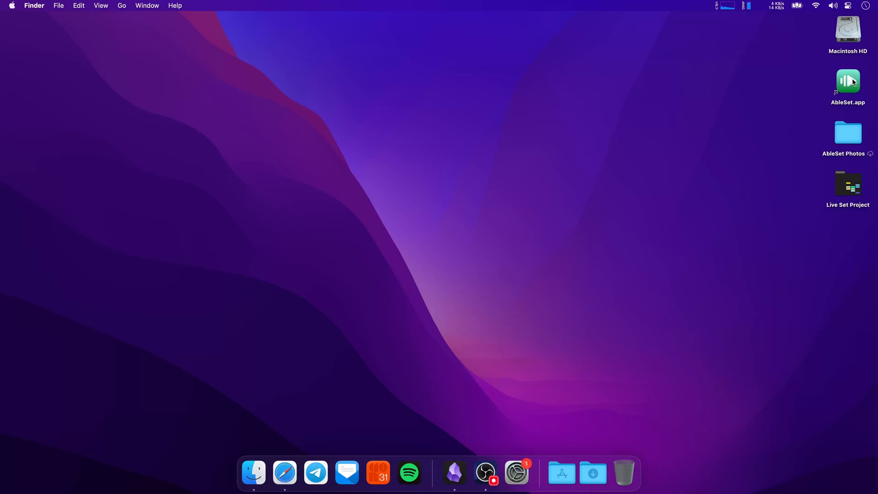
- Launch AbleSet from the desktop so its setlist opens beside the Live Set
double_click(847, 81)
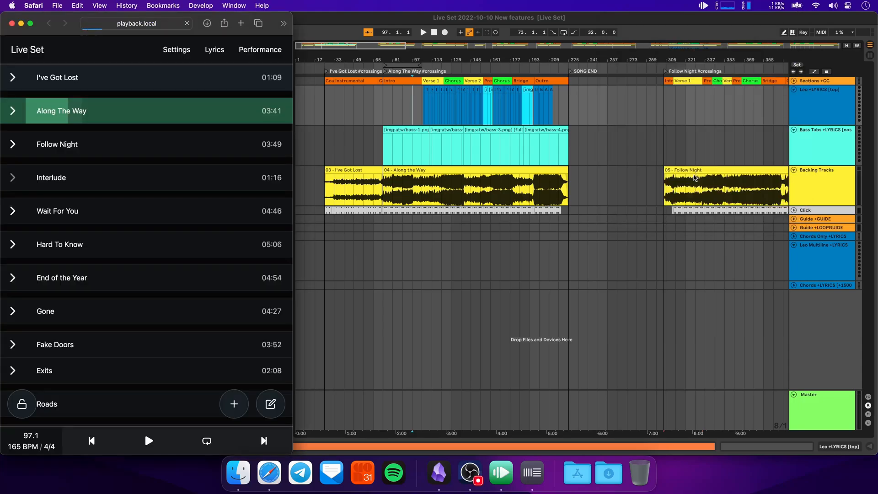
- Bring Ableton Live forward and expand the project's Lyrics folder to reveal the atw images
click(214, 49)
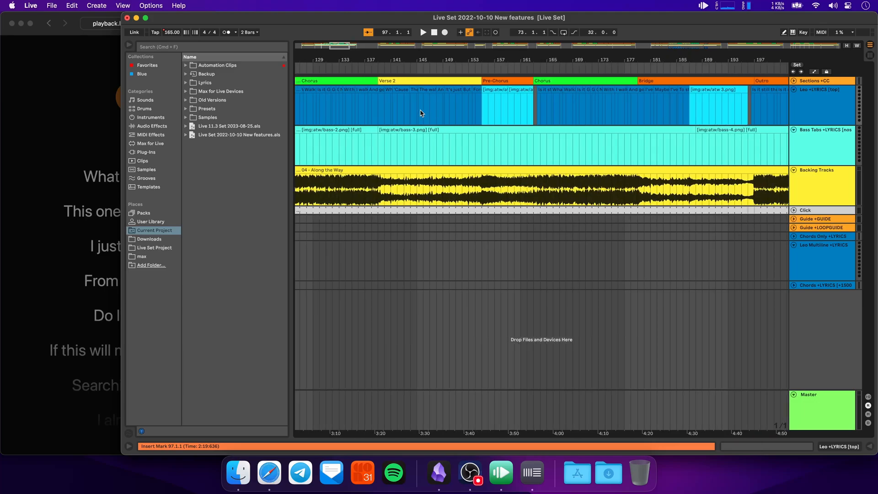
click(205, 82)
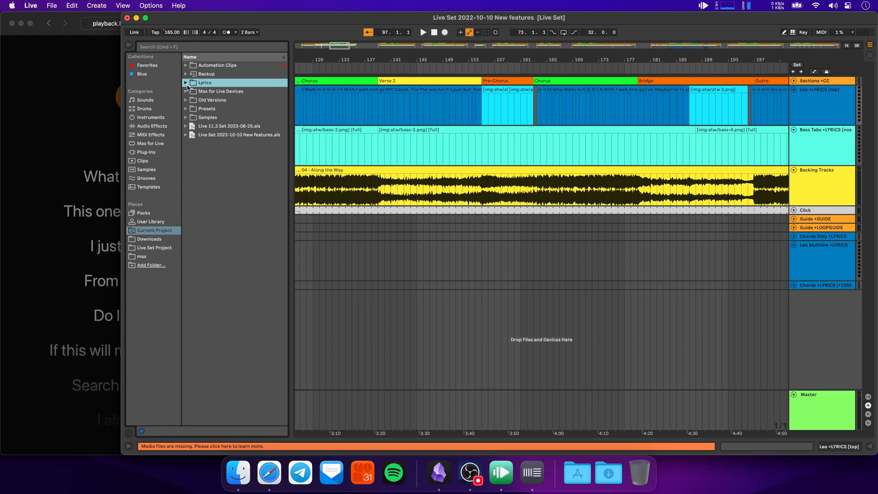
click(186, 83)
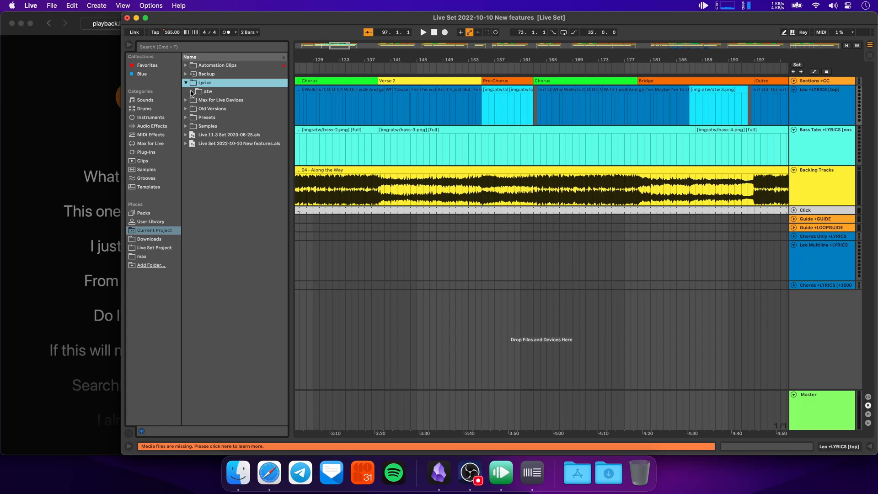
click(193, 91)
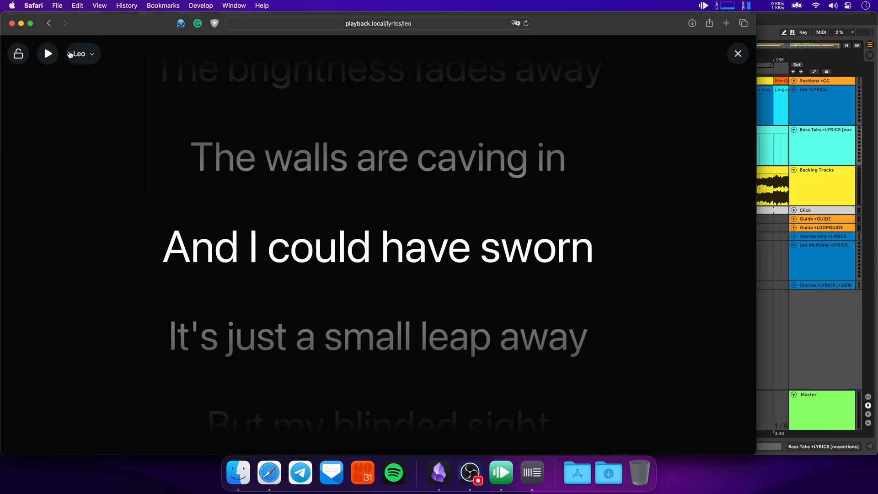
- Choose the Leo lyrics track in the full-screen lyrics view
click(81, 54)
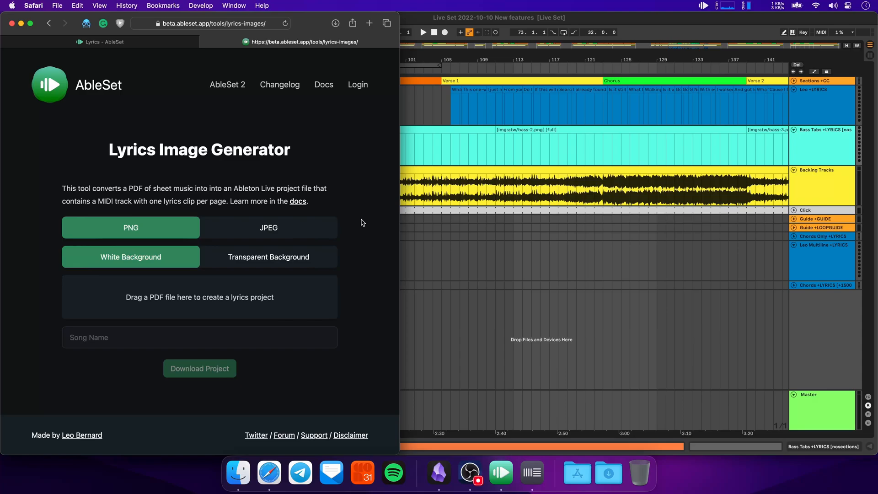
mouse_move(608, 472)
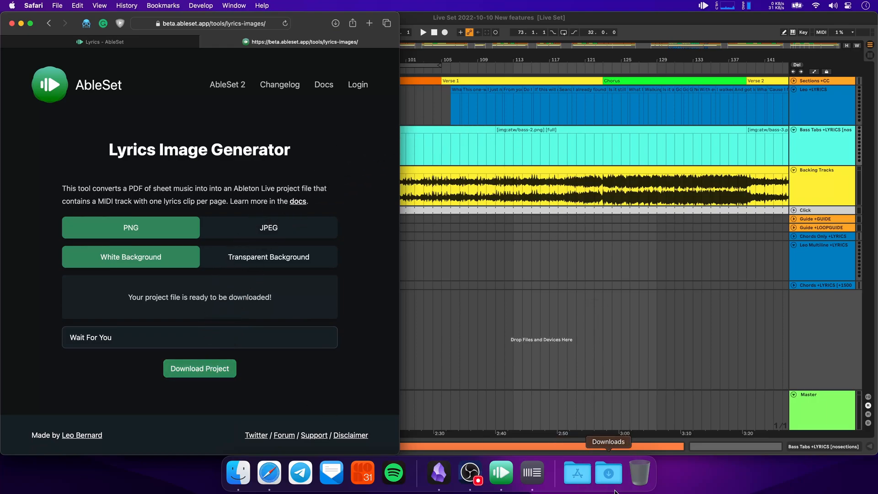
- Open the Wait For You Lyrics Project from Downloads and reveal its page-1 to page-3 PNGs and Clips
click(609, 473)
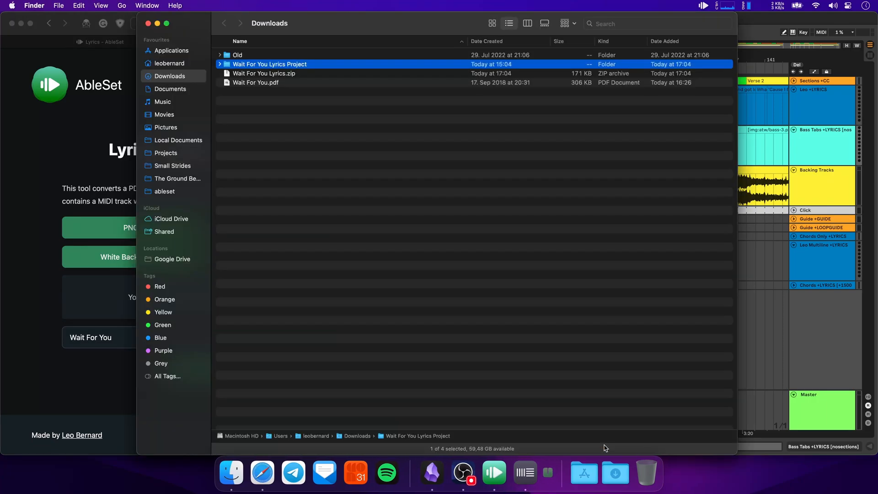
double_click(269, 64)
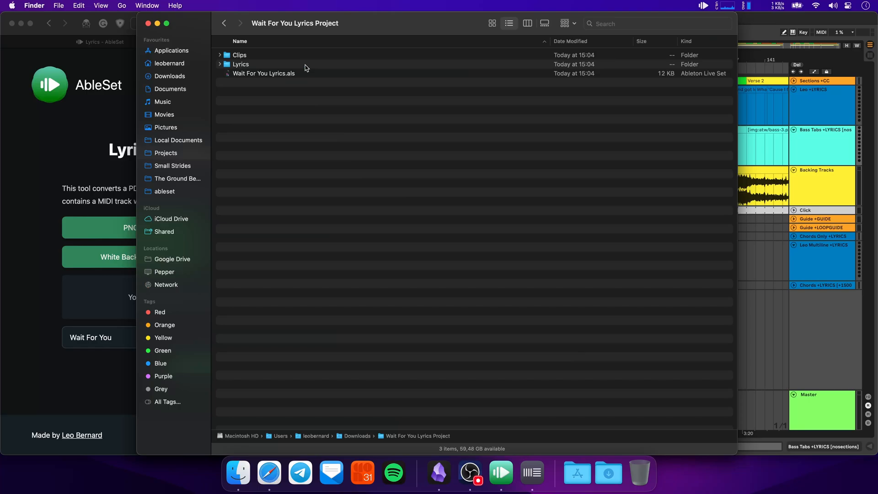
click(263, 73)
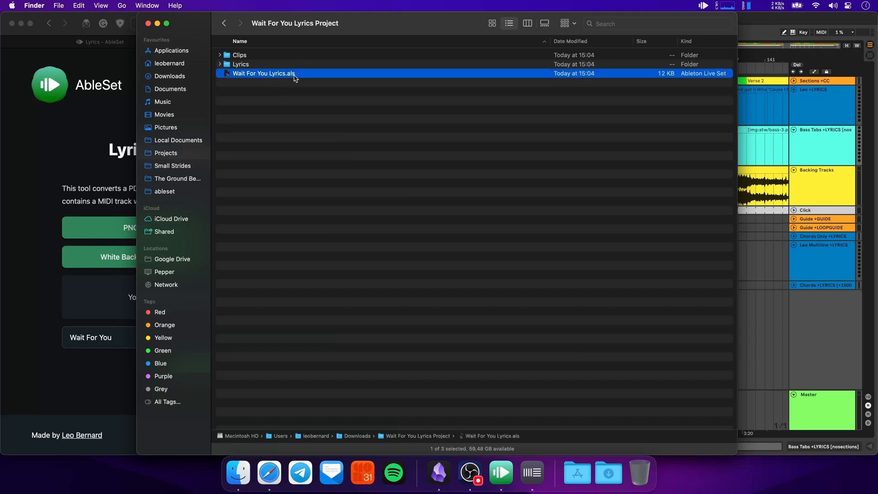
click(220, 64)
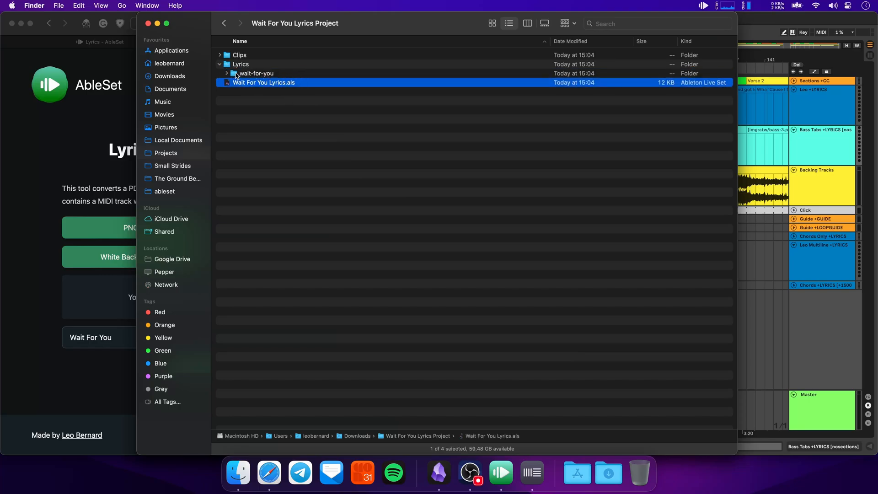
click(226, 73)
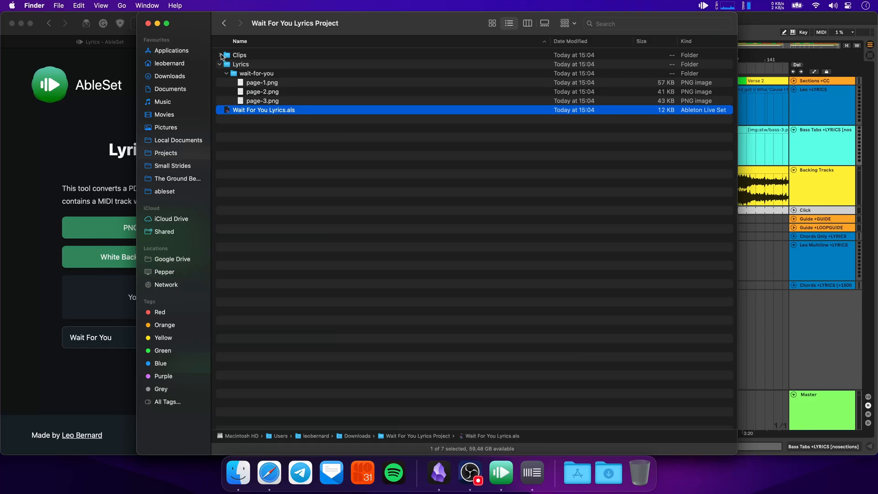
click(220, 55)
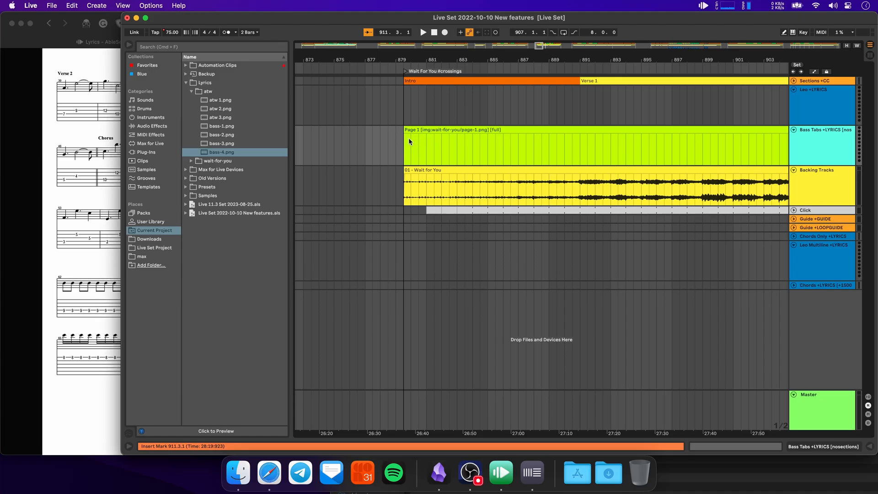
mouse_move(476, 148)
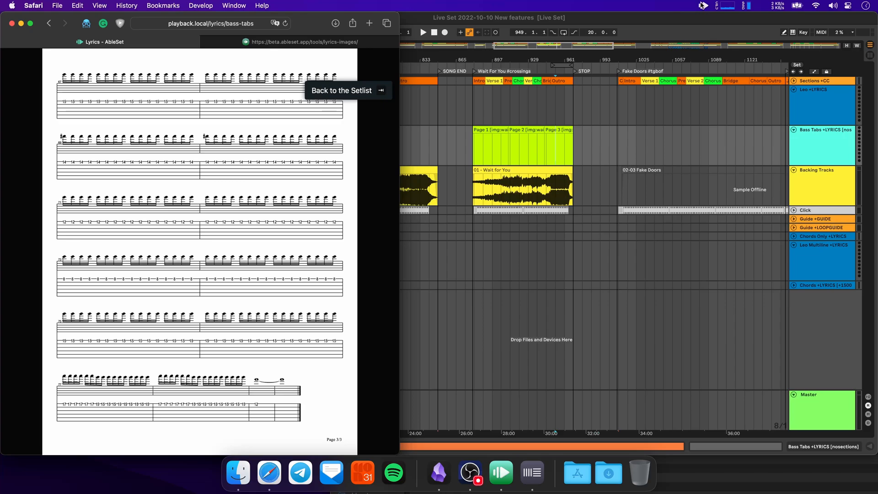
- From the AbleSet menu bar icon, reopen the setlist in the browser
click(702, 5)
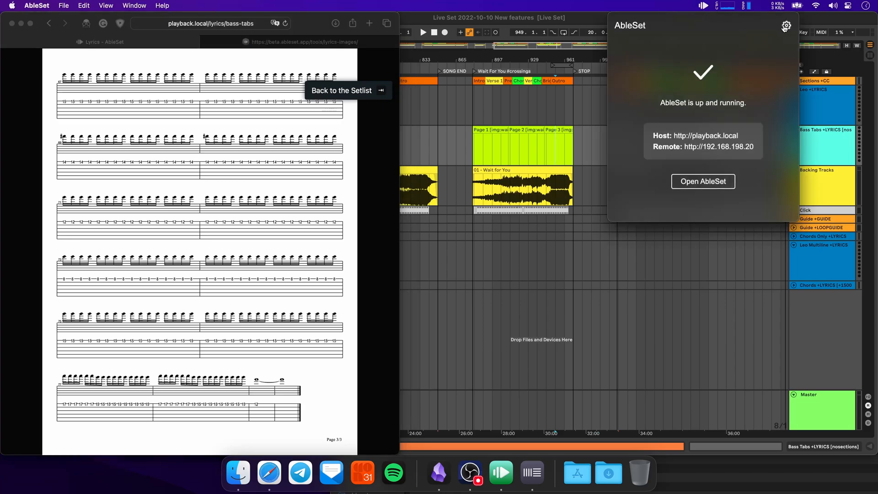
click(787, 26)
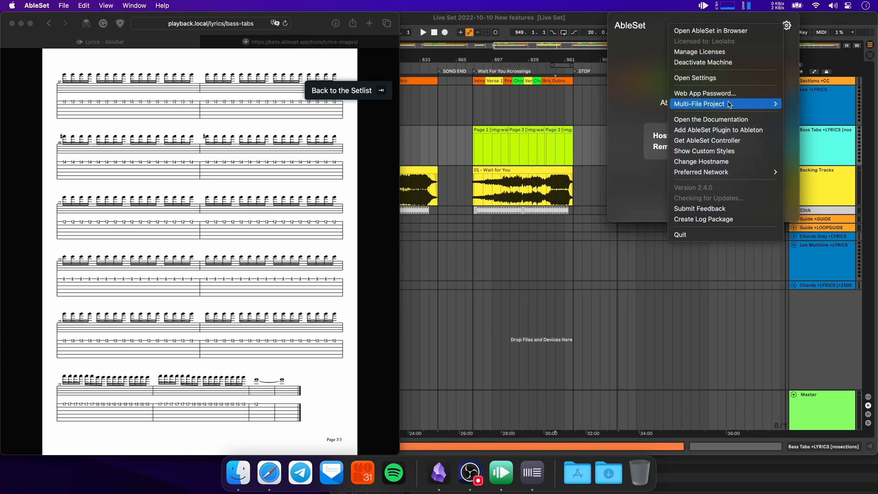
click(341, 90)
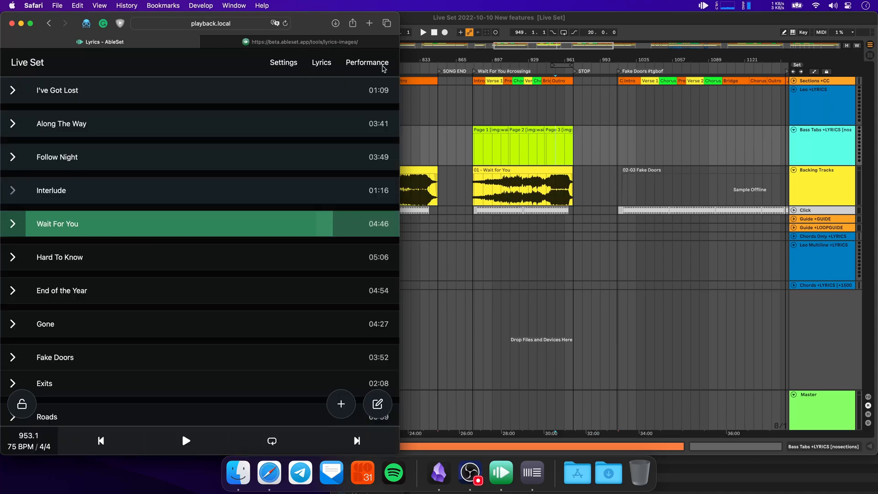
- Show the AbleSet settings page and scroll through the playback options
click(284, 62)
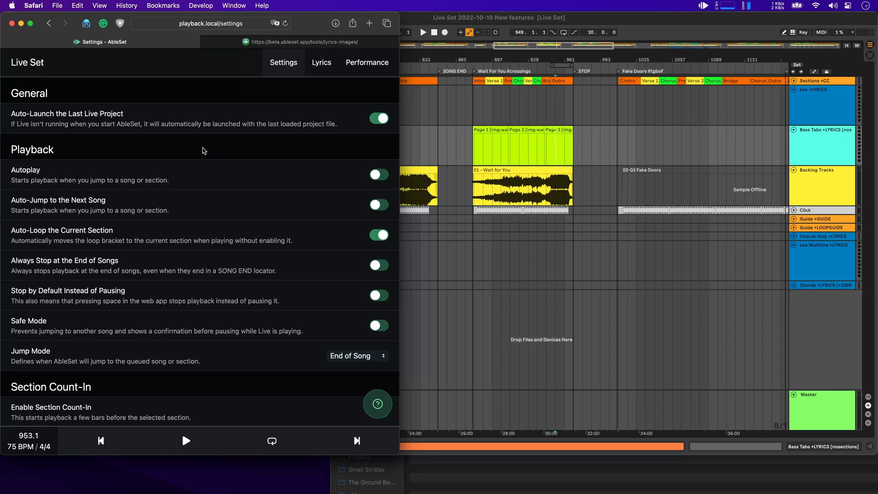
scroll(down, 3)
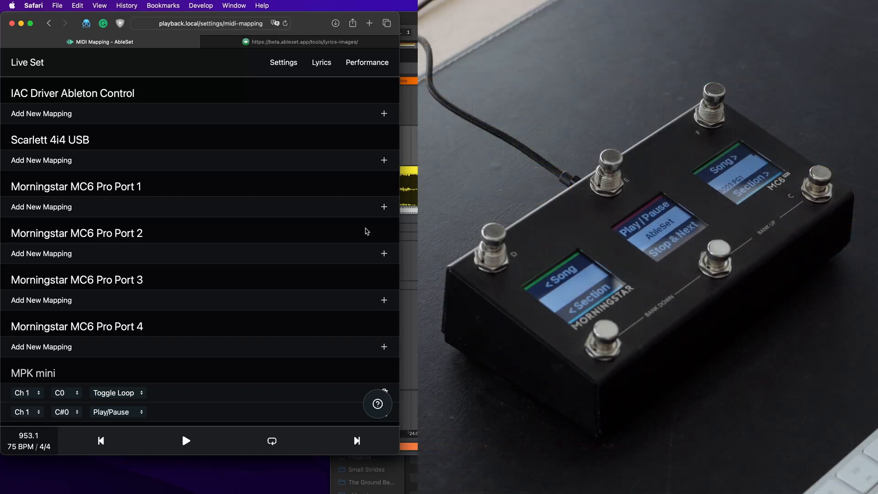
mouse_move(320, 218)
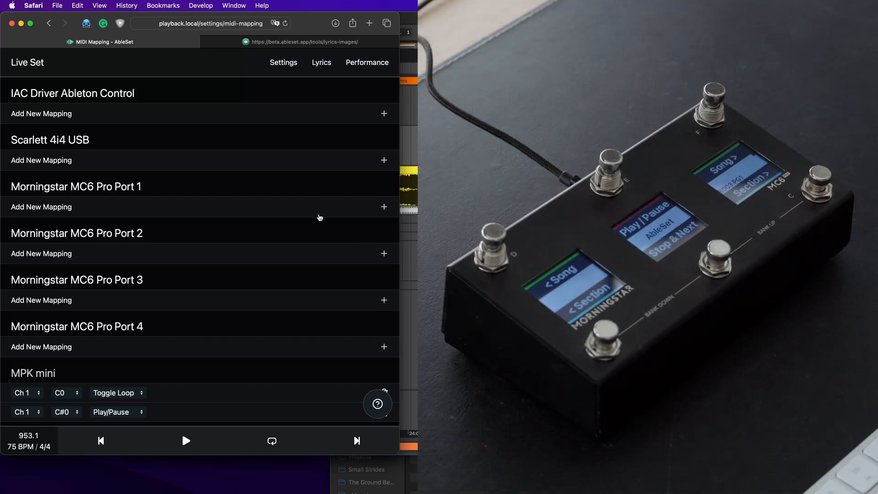
mouse_move(71, 210)
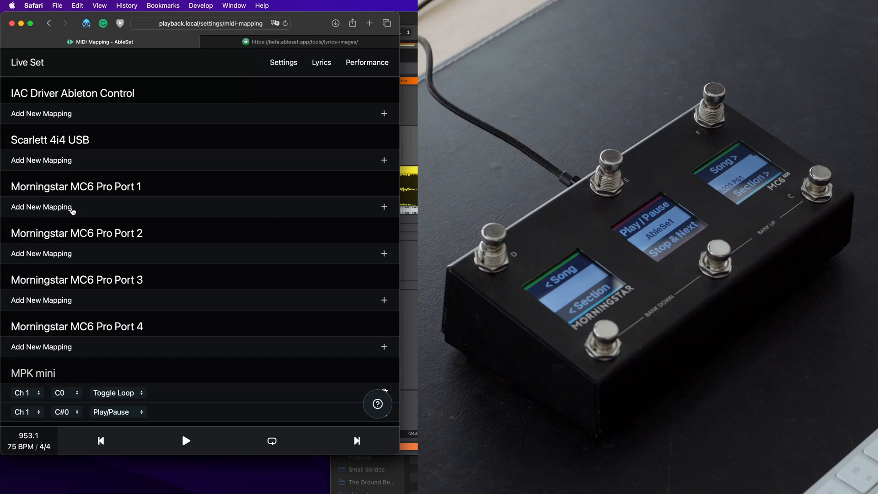
- Add an MC6 Pro Port 1 mapping with D-2 as Prev. Song and D#-2 as Next Song
click(41, 207)
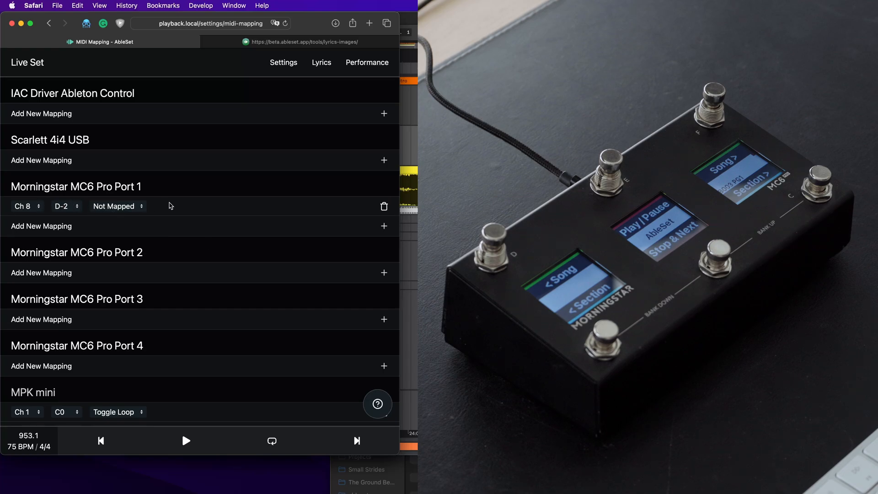
click(115, 206)
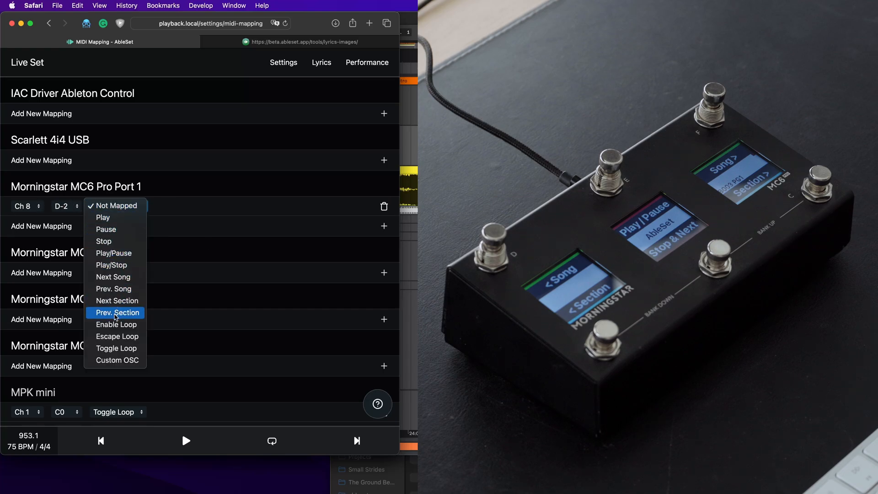
mouse_move(116, 301)
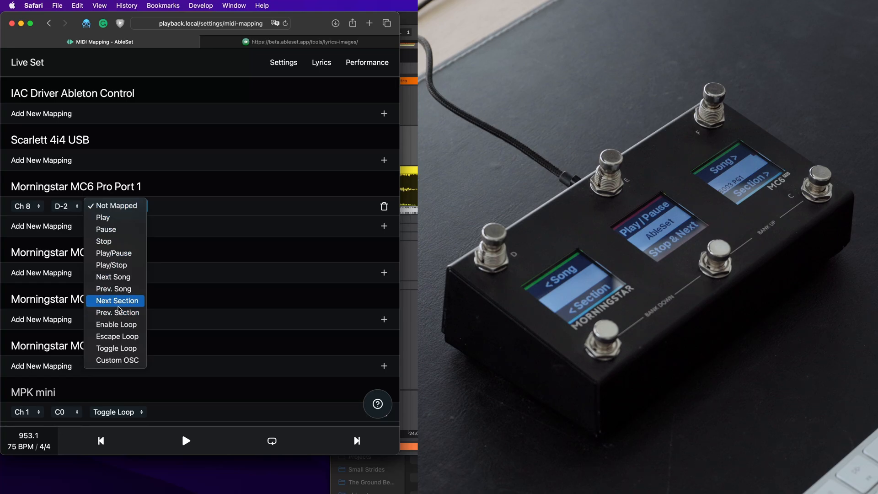
click(114, 288)
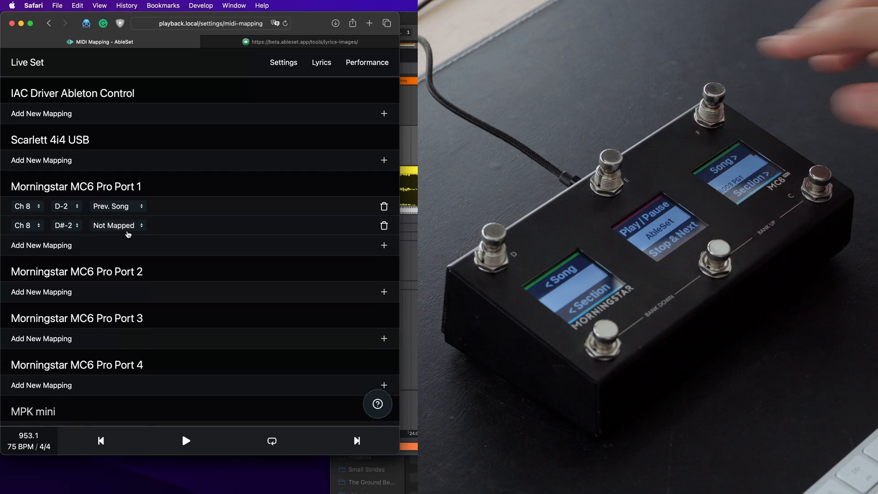
click(113, 225)
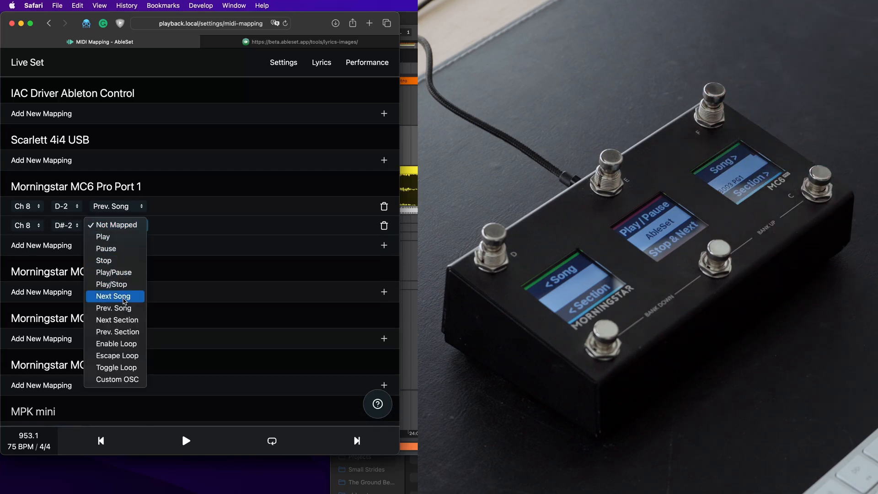
click(114, 296)
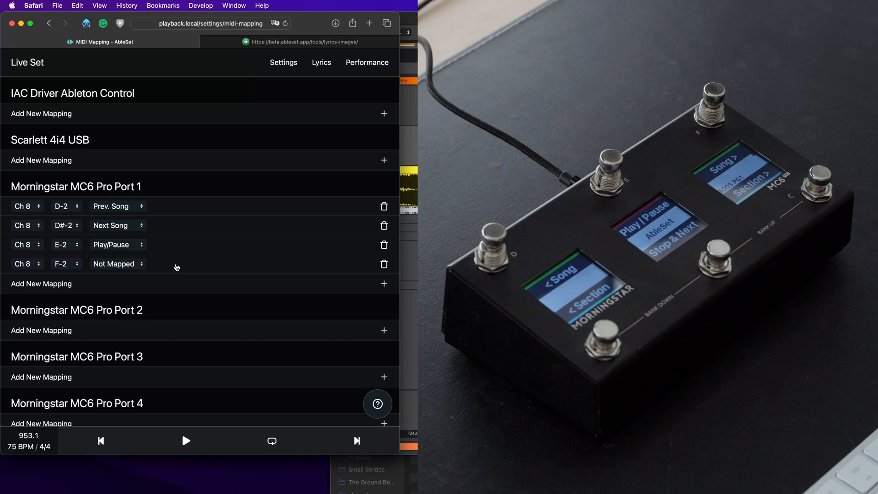
- Map F-2 to the Custom OSC command /global/stop; /setlist/jumpBySong
click(118, 263)
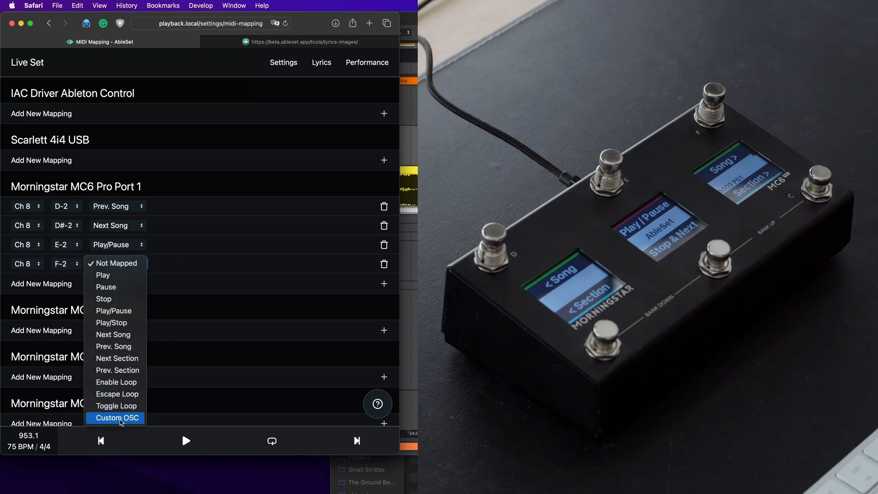
click(117, 418)
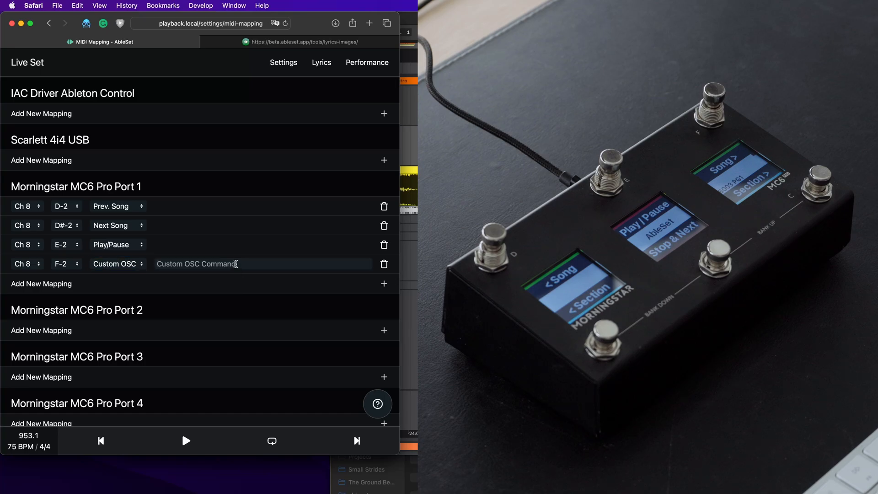
text(/global/stop;)
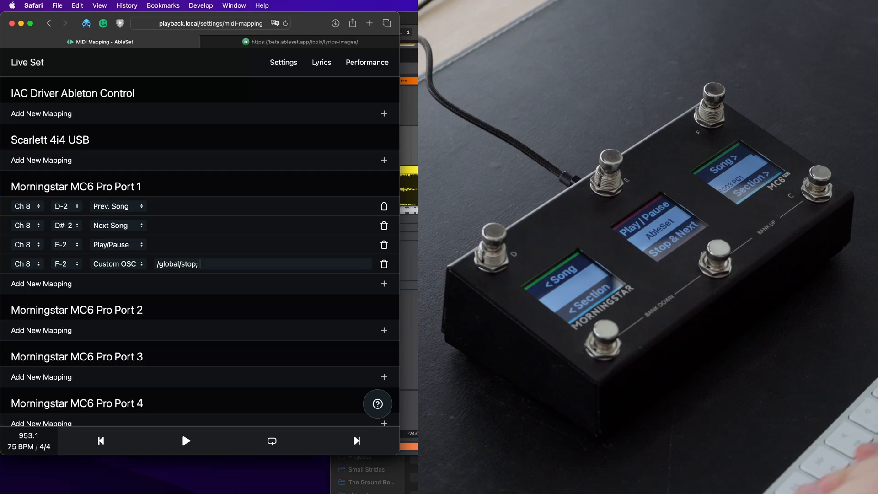
text(/)
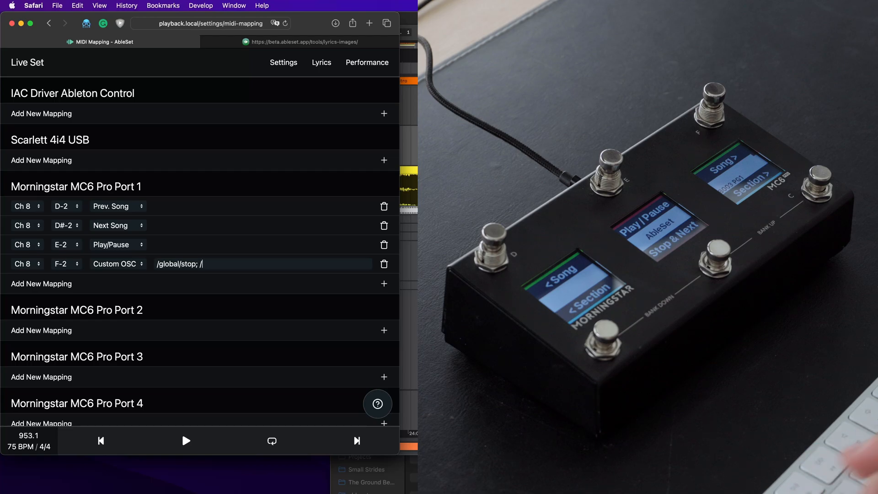
text(/setlist/jump)
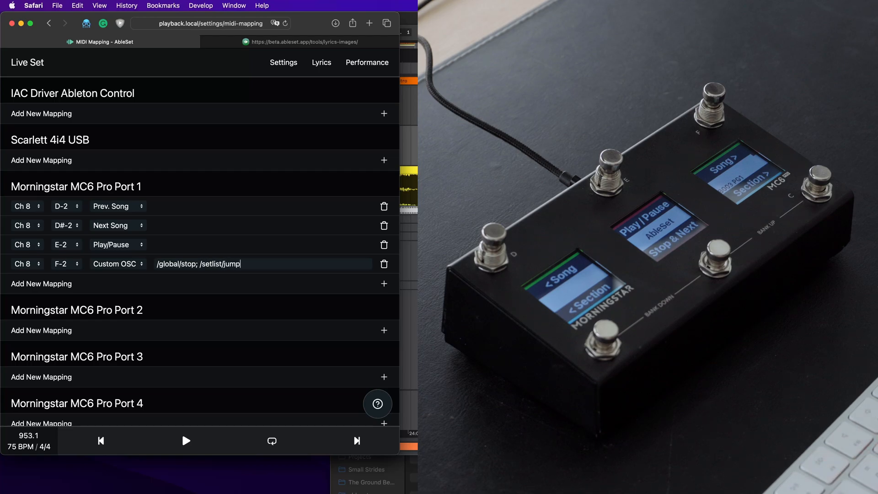
text(BySong)
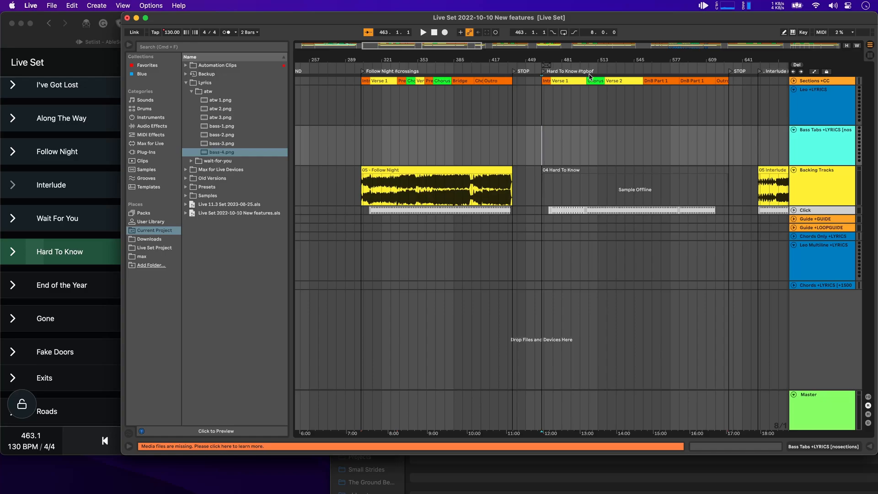
- Return to the AbleSet setlist and switch it into edit mode
click(588, 106)
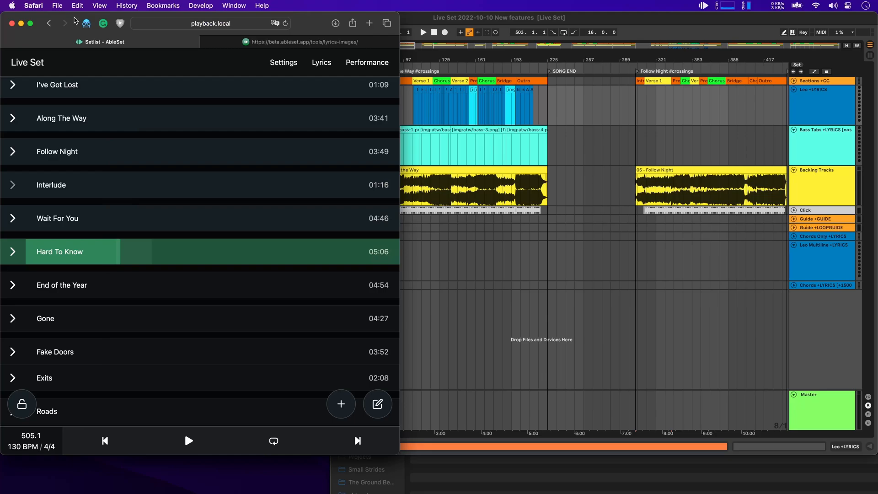
scroll(down, 3)
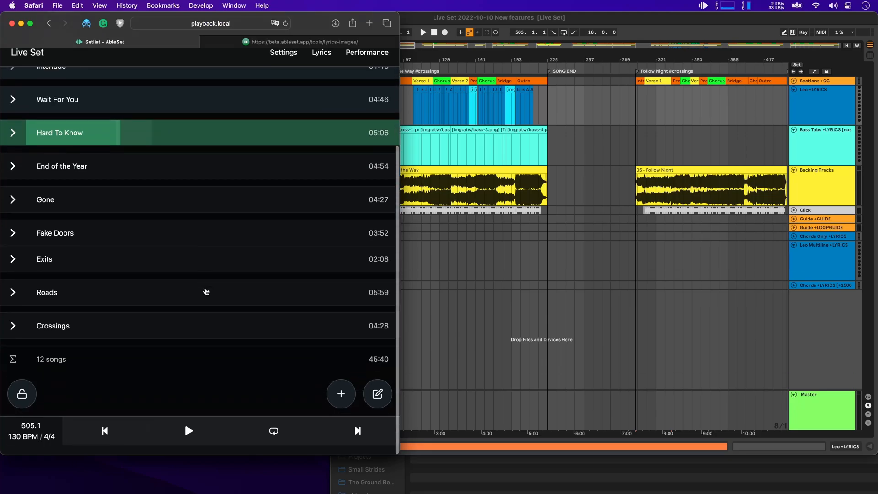
scroll(down, 3)
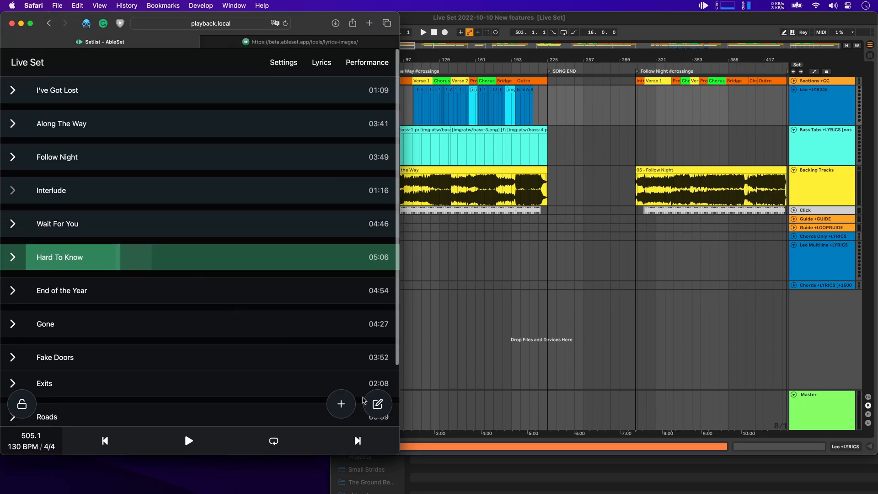
click(376, 403)
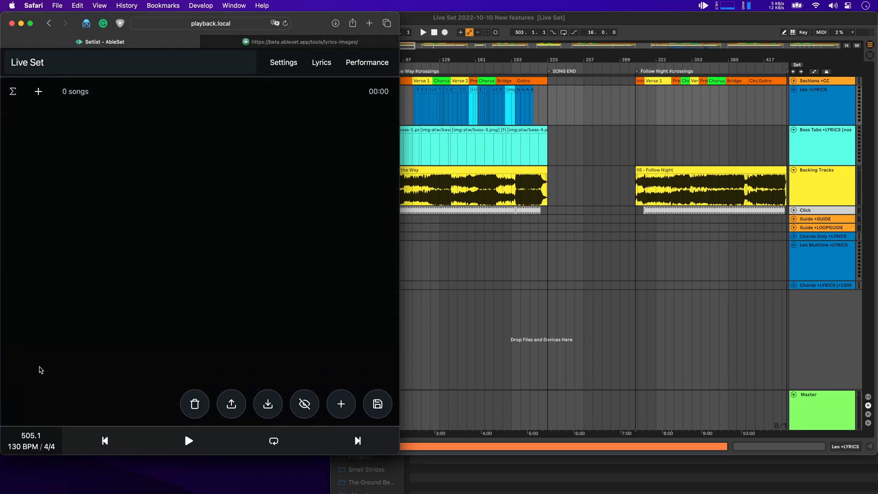
- Add all songs tagged #crossings and #tgbof to the setlist, then enter Performance view
click(340, 403)
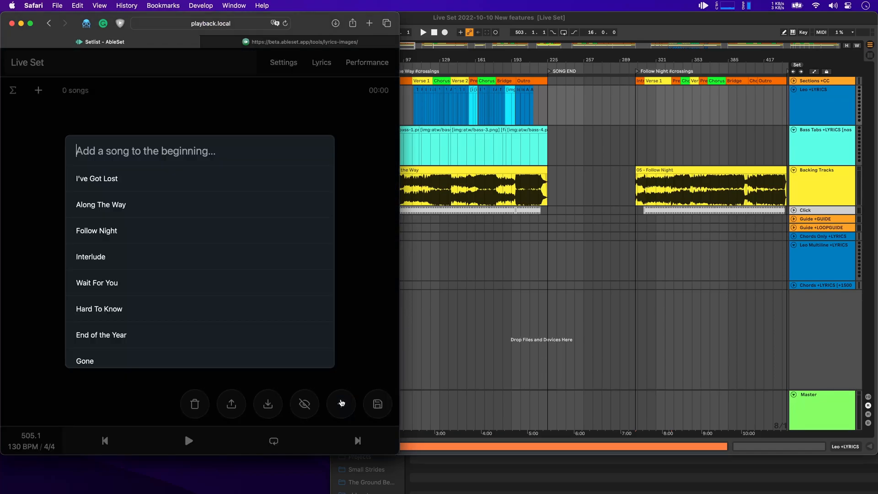
text(cro)
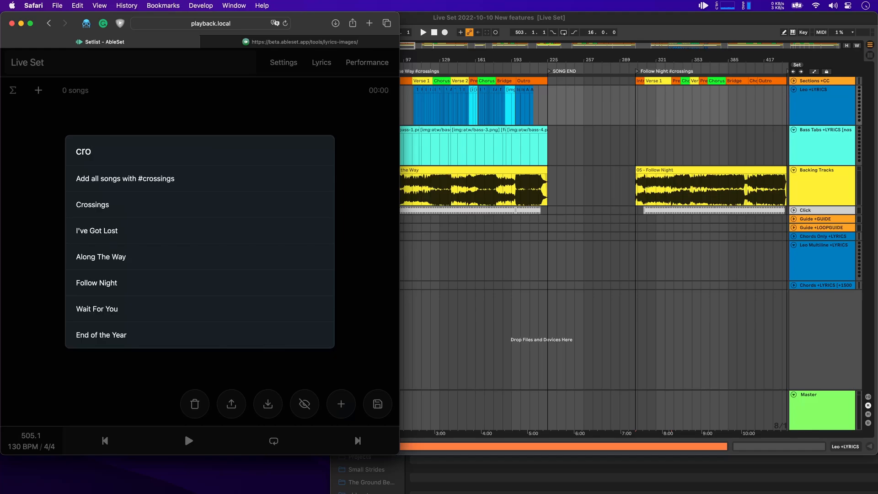
click(126, 179)
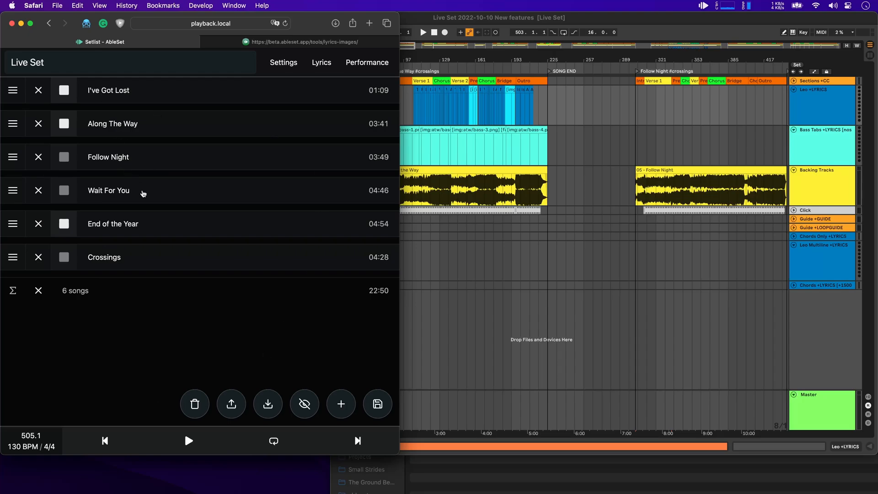
click(340, 403)
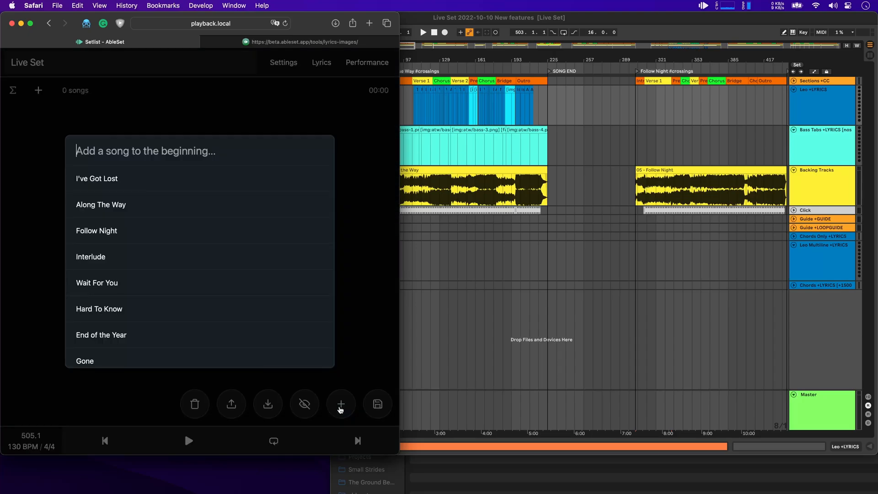
text(tb)
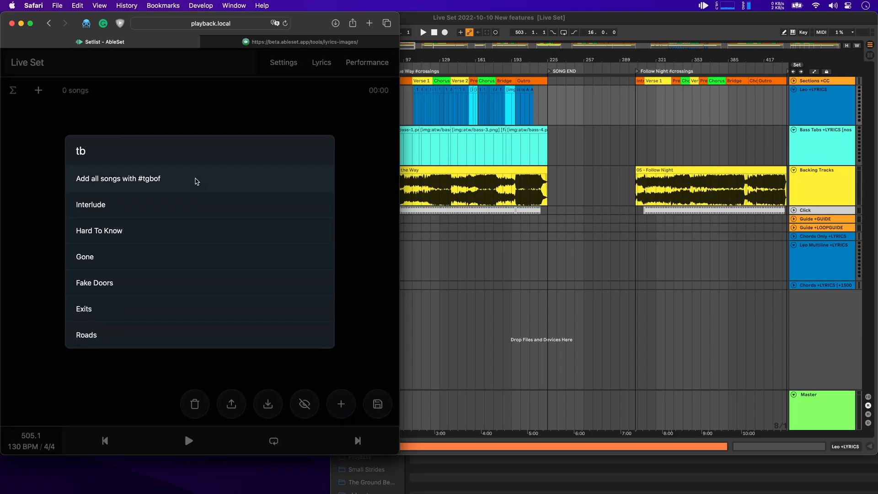
click(118, 179)
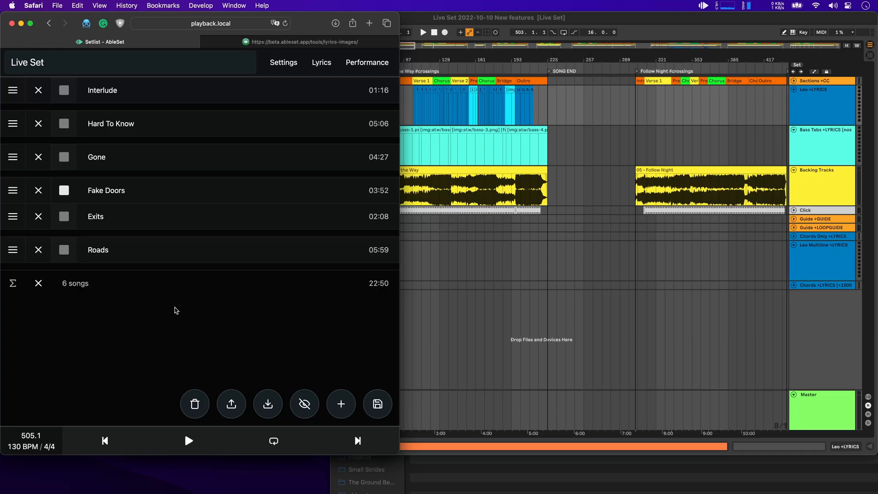
click(378, 404)
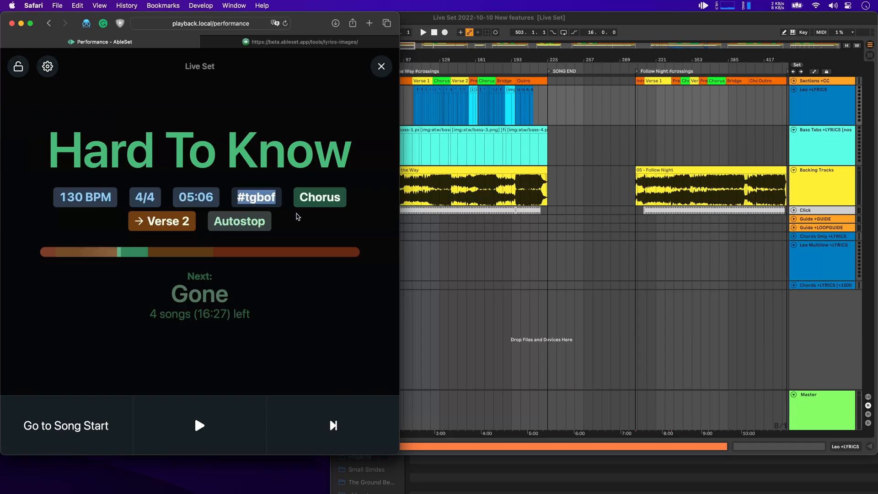
- Hide the #tgbof tag badge in the Hard To Know performance view
click(46, 65)
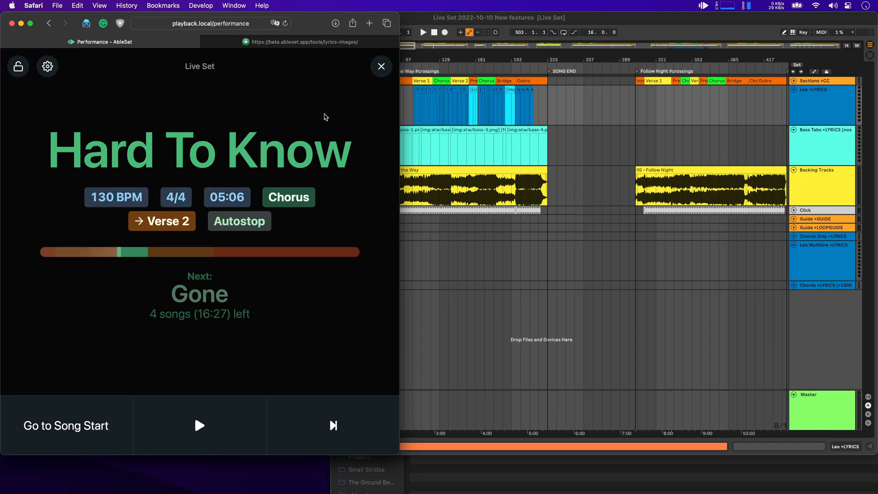
mouse_move(227, 252)
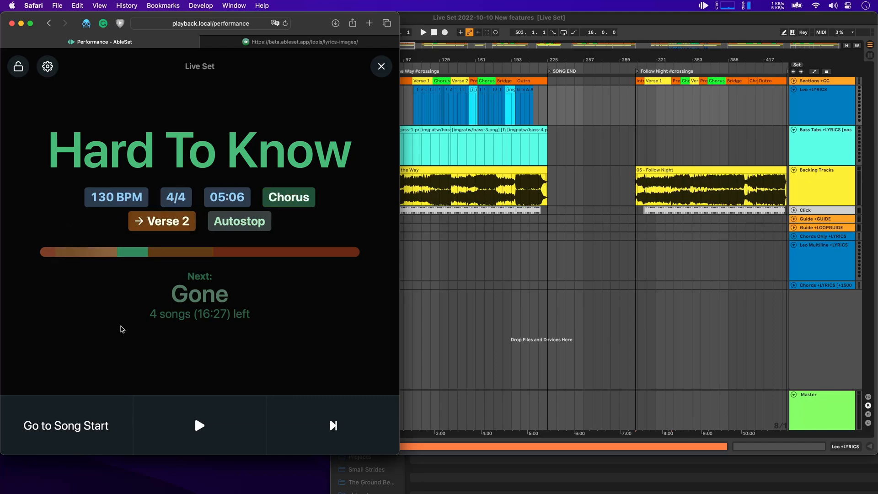
mouse_move(103, 253)
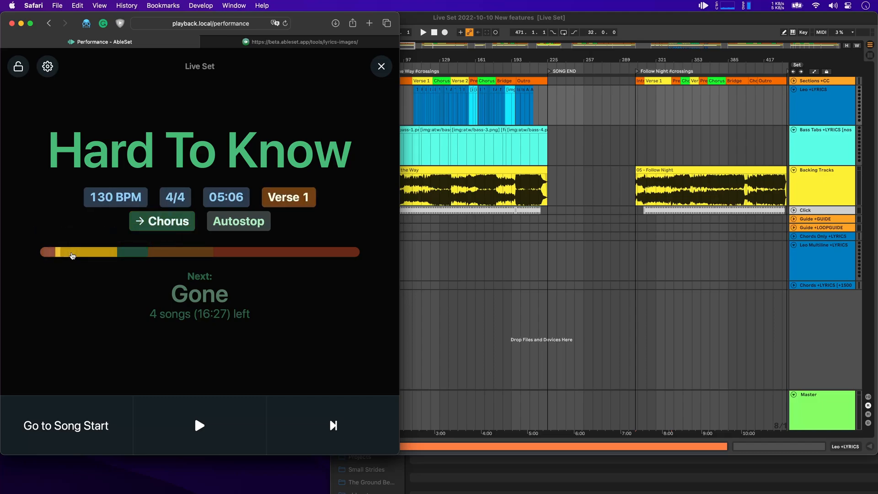
- Jump to Verse 1 of Hard To Know, play it, re-jump and resume until Gone becomes current
click(47, 66)
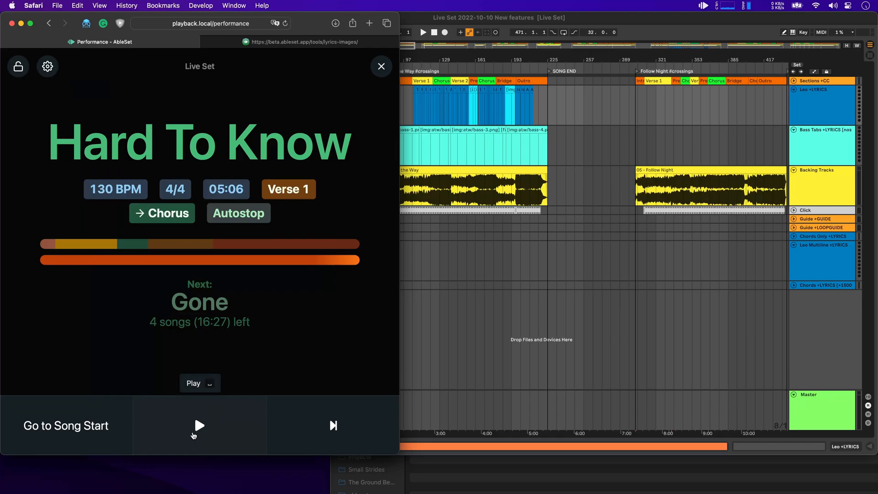
click(199, 425)
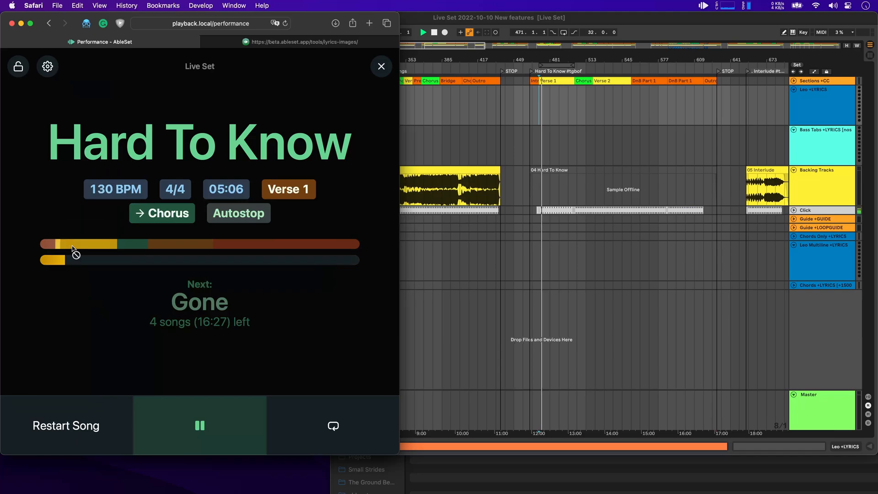
mouse_move(76, 248)
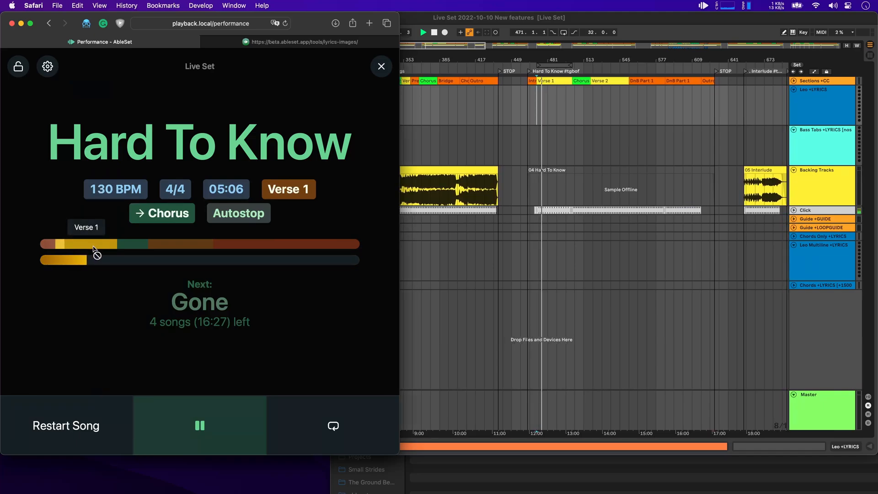
click(200, 425)
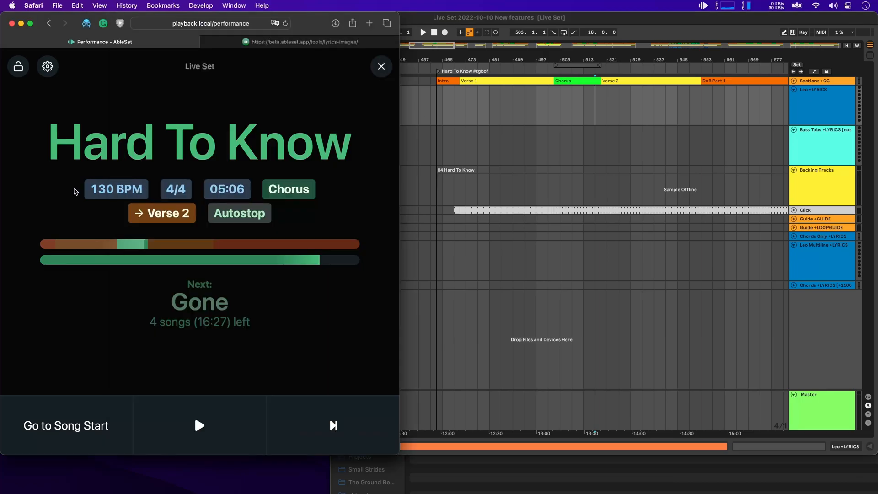
mouse_move(200, 425)
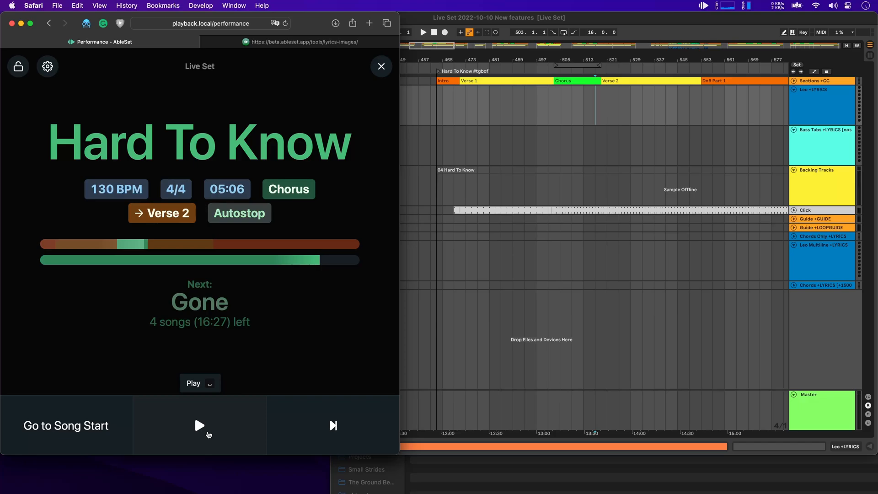
click(200, 426)
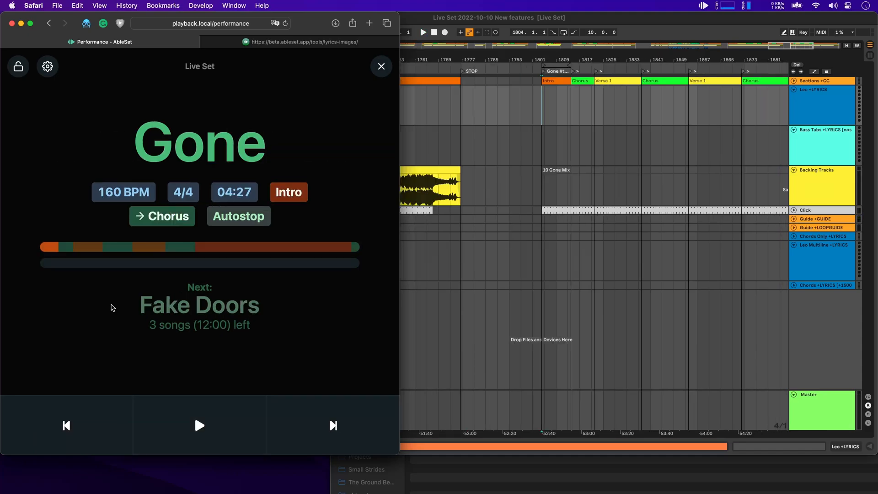
mouse_move(77, 256)
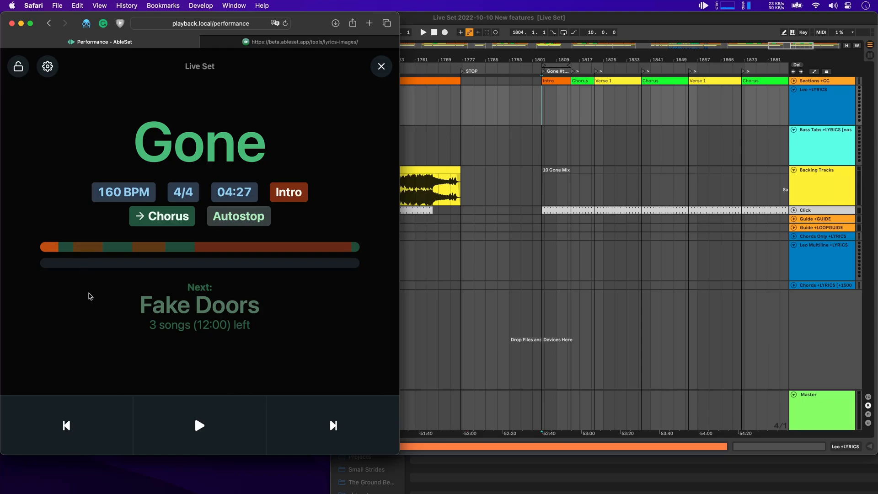
- Play and pause Gone, jump to its Bridge, then hand over to the queued Hard To Know
click(199, 426)
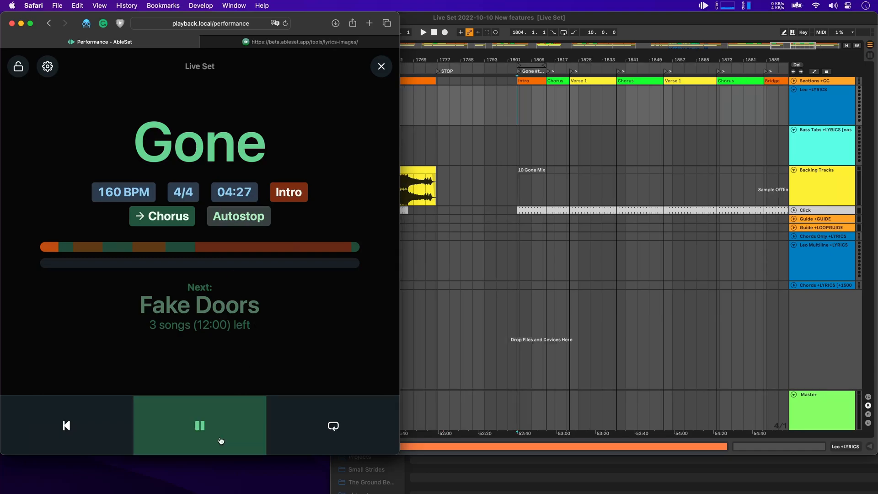
click(162, 216)
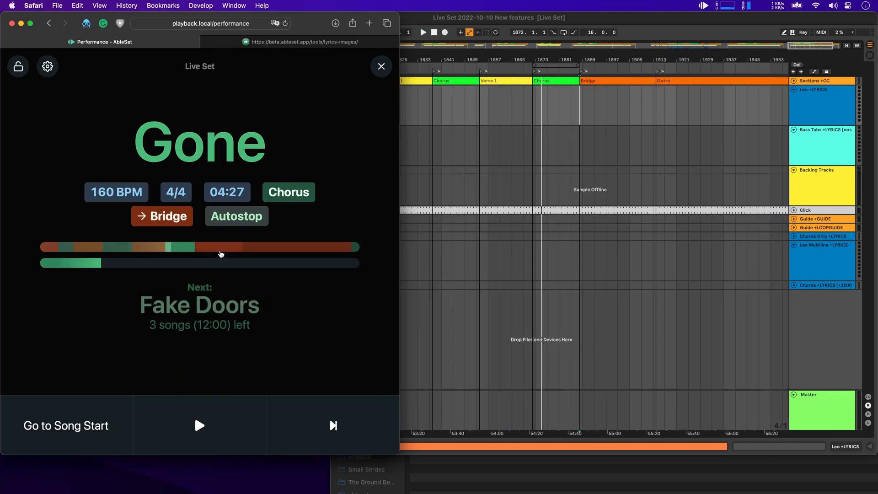
click(199, 426)
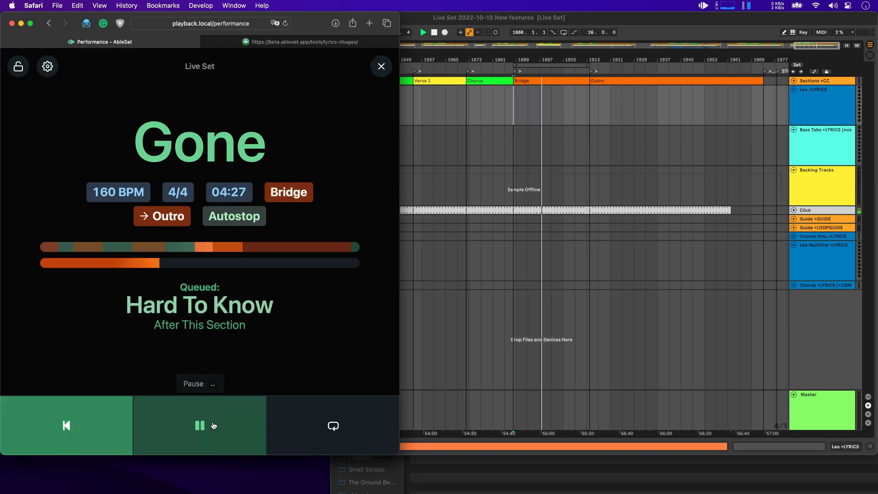
click(199, 425)
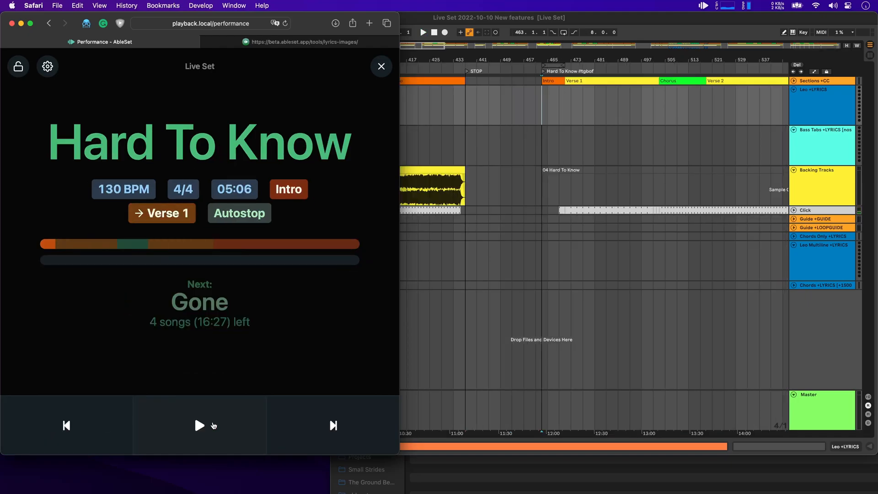